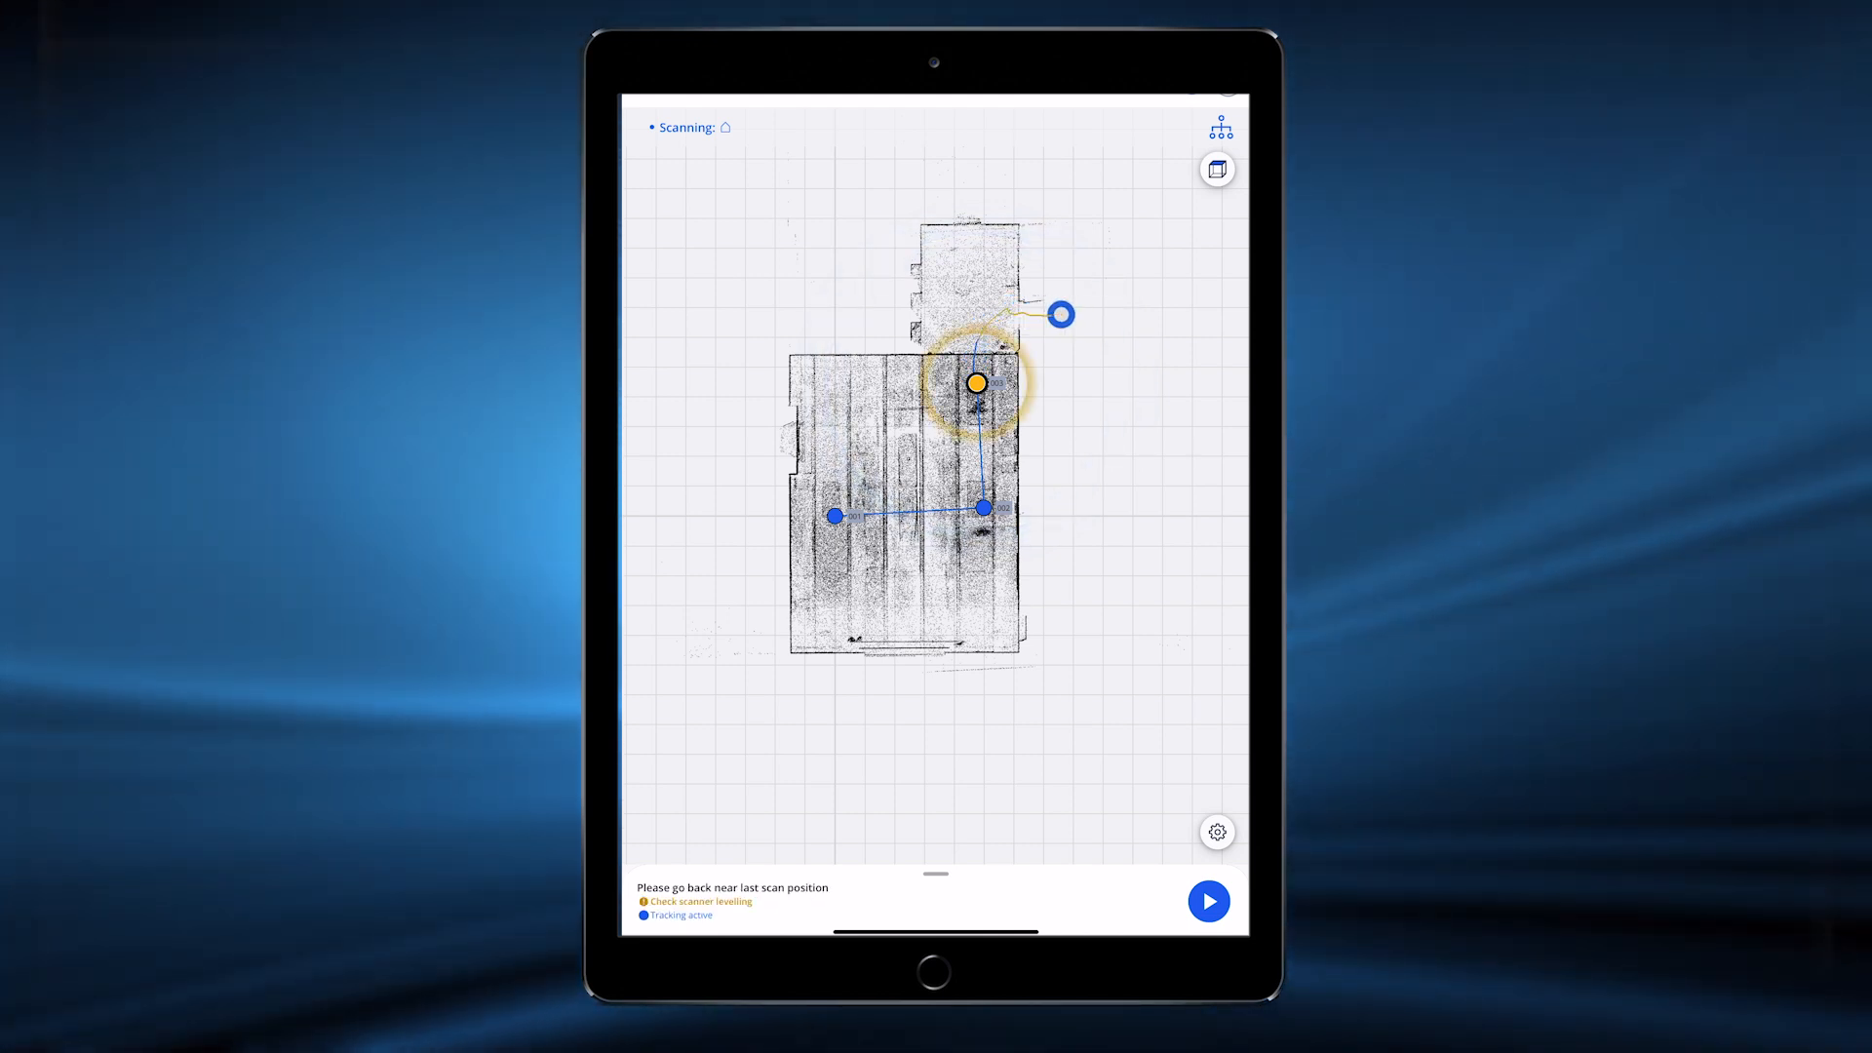
- Start scanning at the fourth scan position with tracking active
{"action": "left_click", "coordinate": [1208, 900]}
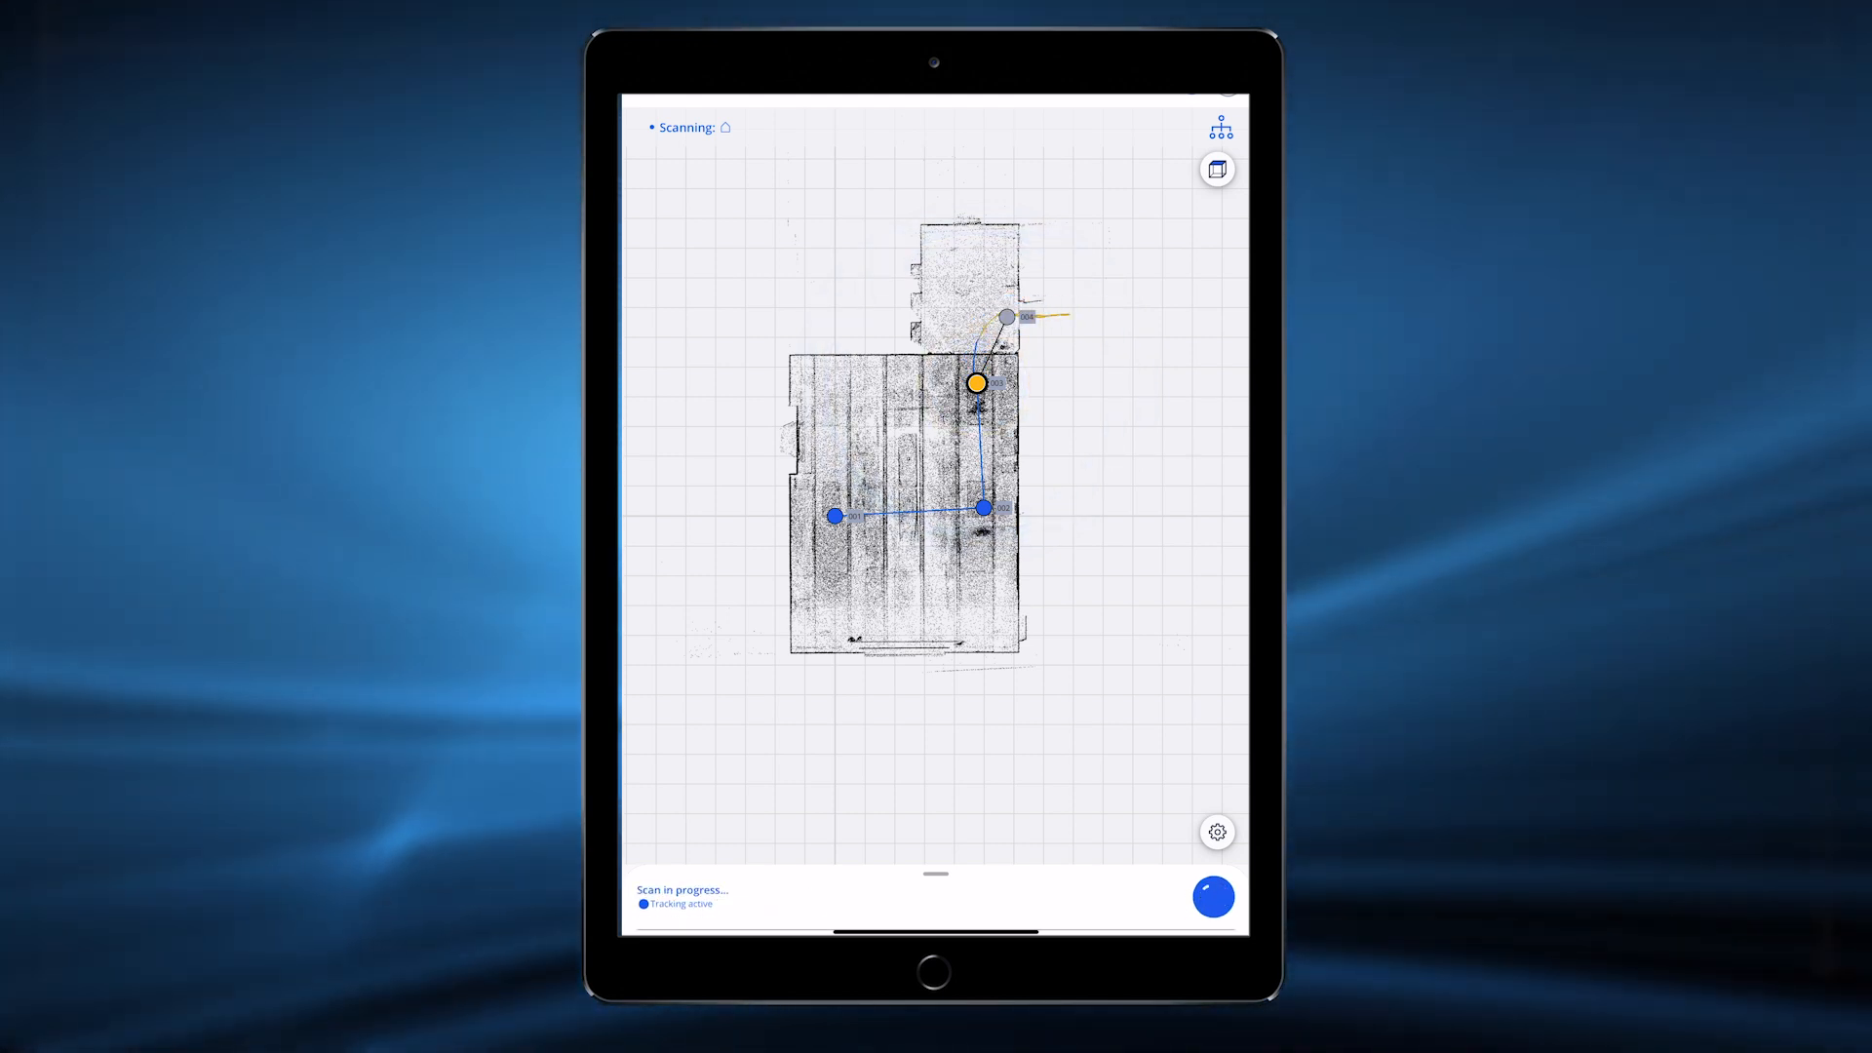